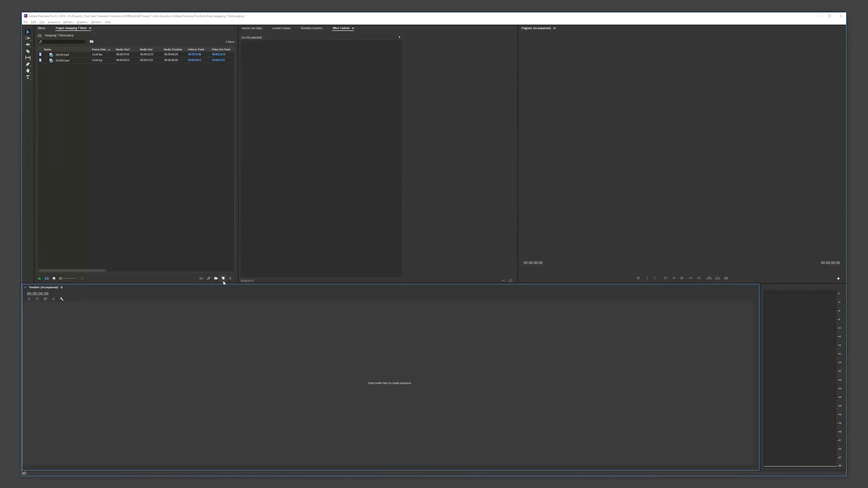
Create a Custom Full HD sequence, add shirt01.mp4 to it, and start cutting it at the slap
left_click(223, 278)
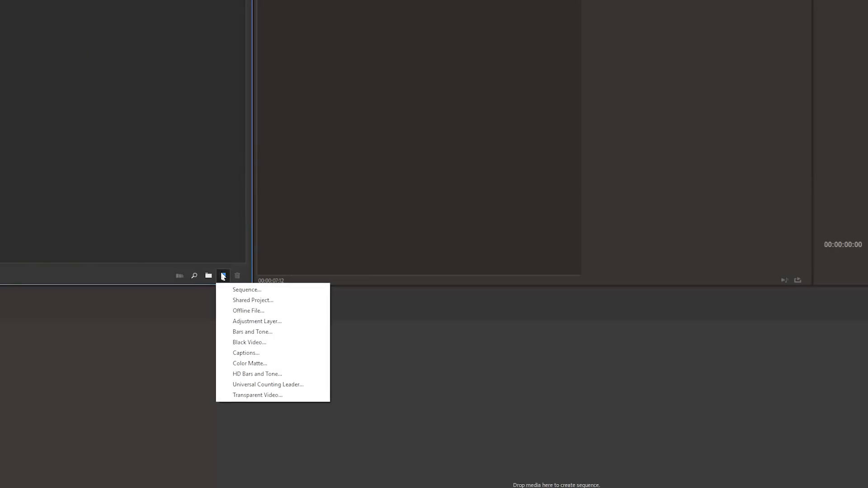
left_click(247, 289)
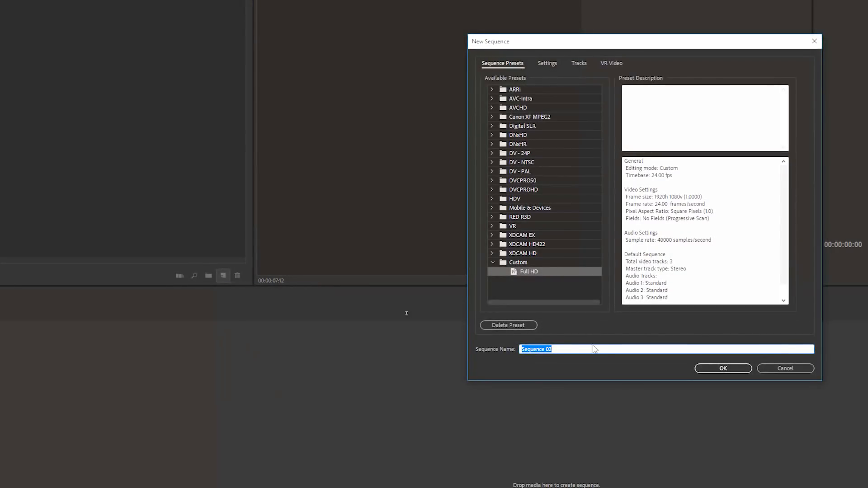
left_click(722, 368)
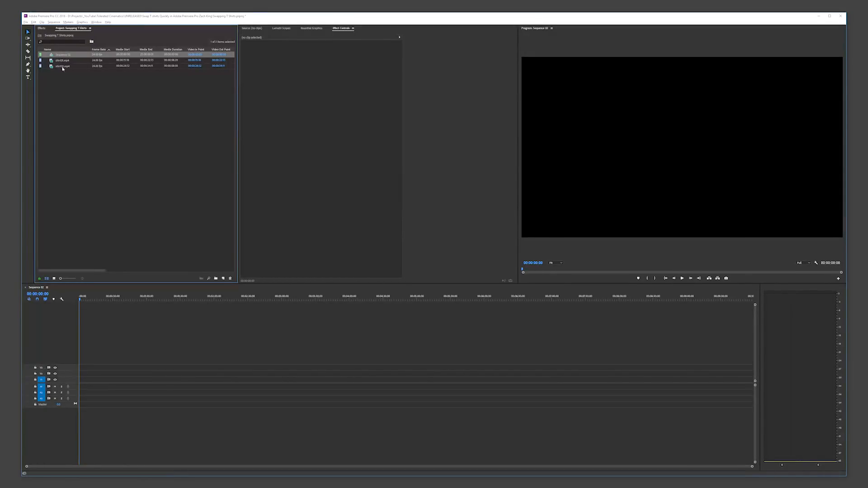
mouse_move(62, 66)
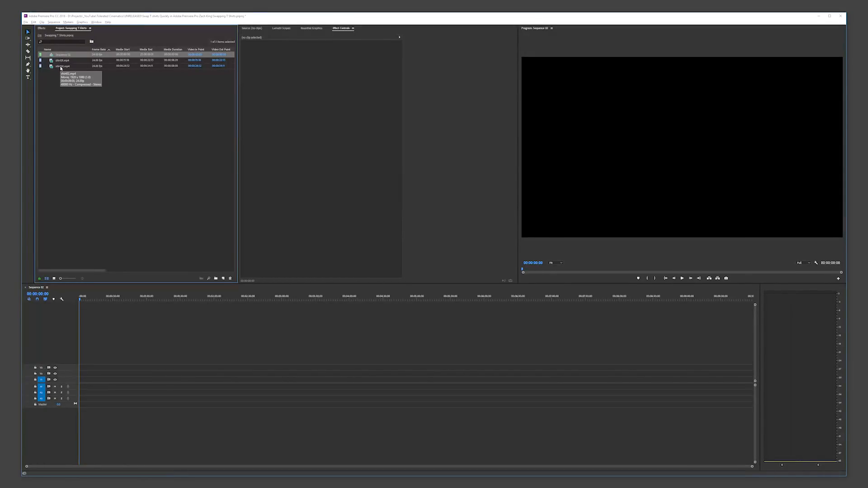
left_click(63, 60)
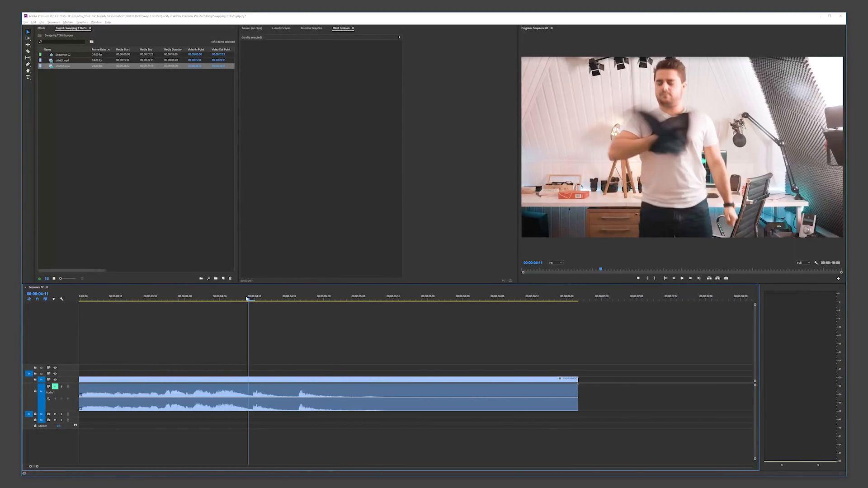
left_click(259, 299)
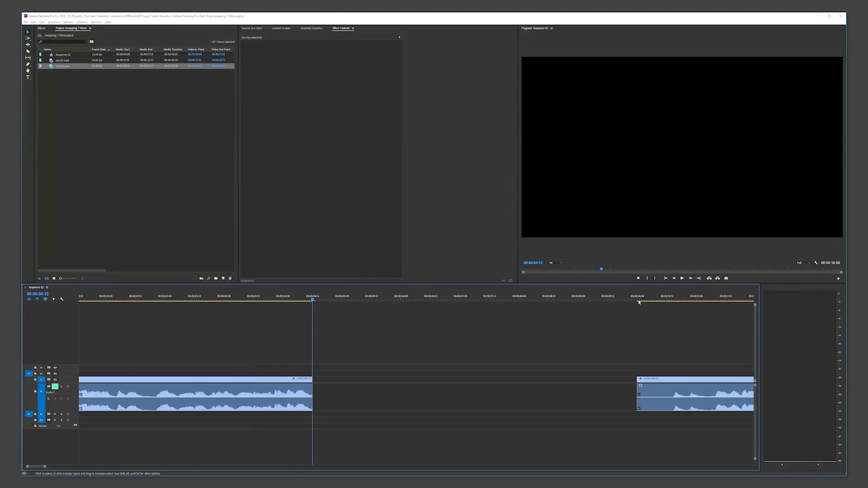
Move the current time to the slap moment in the second clip, 00:00:10:16
left_click(667, 304)
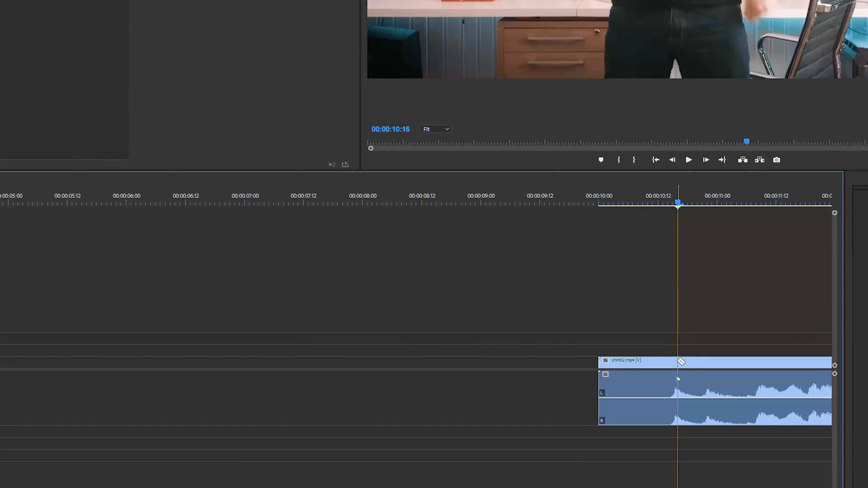
mouse_move(679, 364)
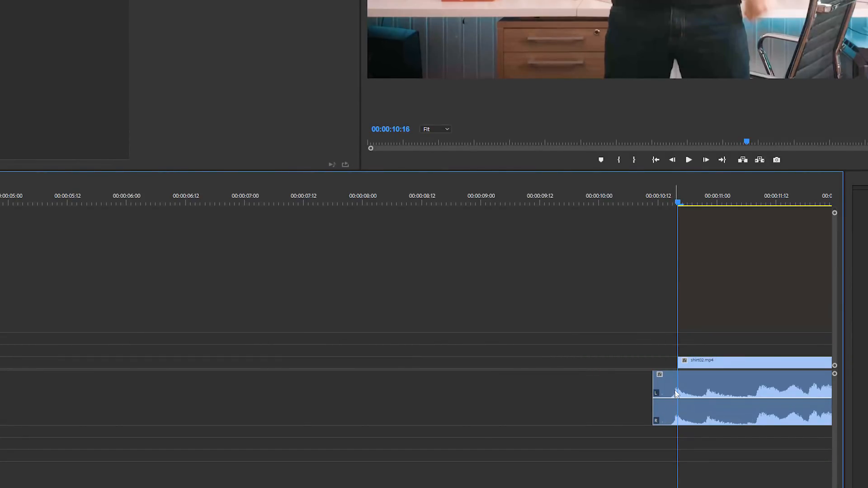
mouse_move(674, 402)
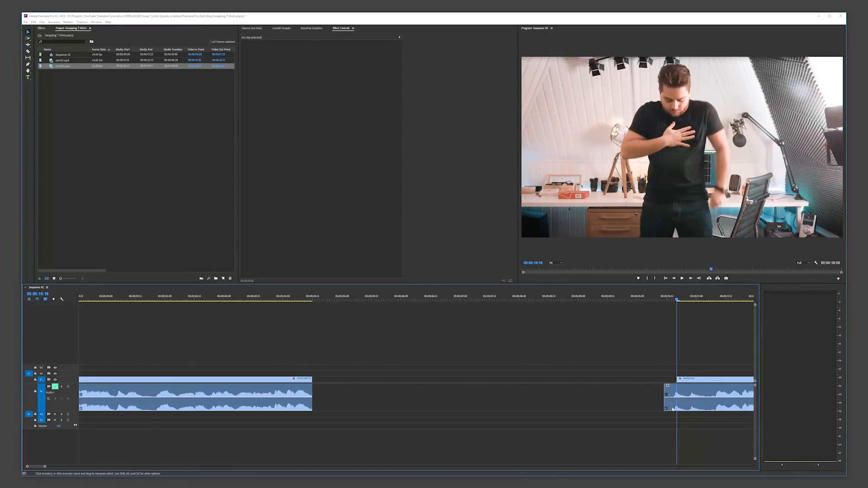
mouse_move(671, 410)
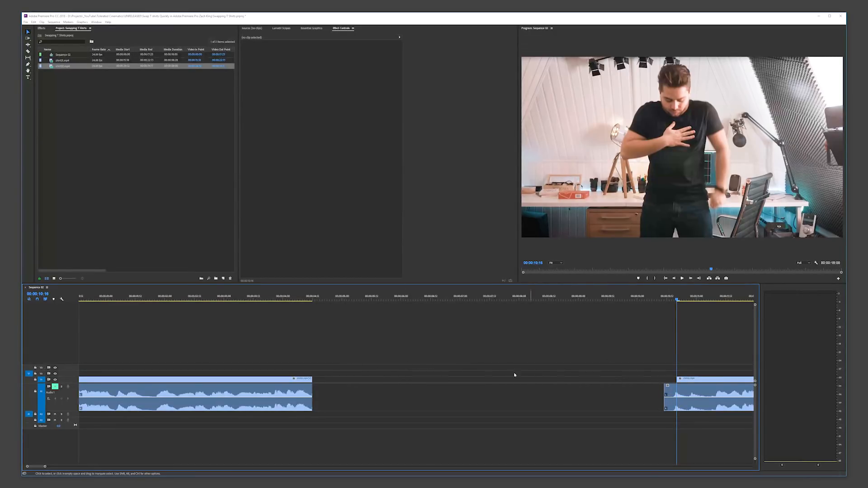
Select shirt02.mp4 on the timeline and bring up its clip actions to unlink it
left_click(305, 300)
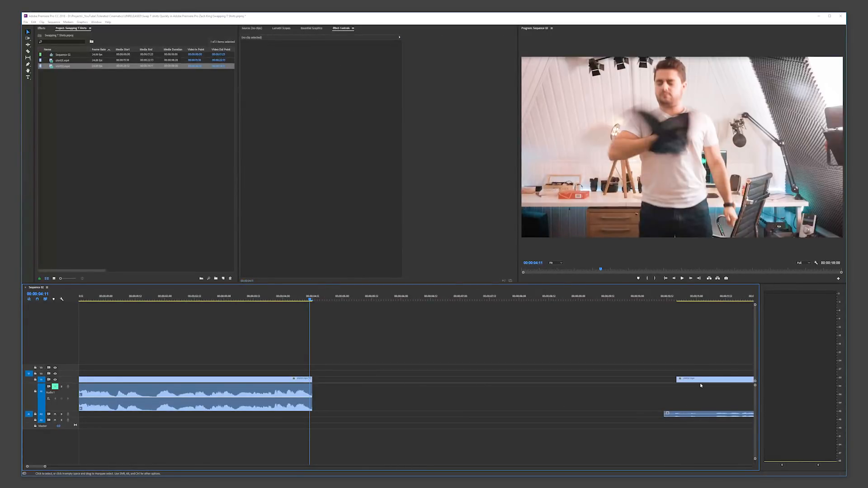
right_click(700, 385)
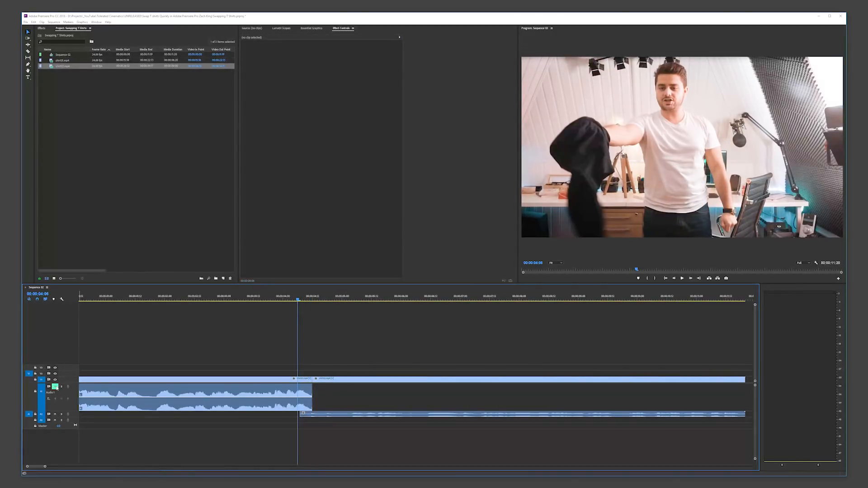
mouse_move(55, 387)
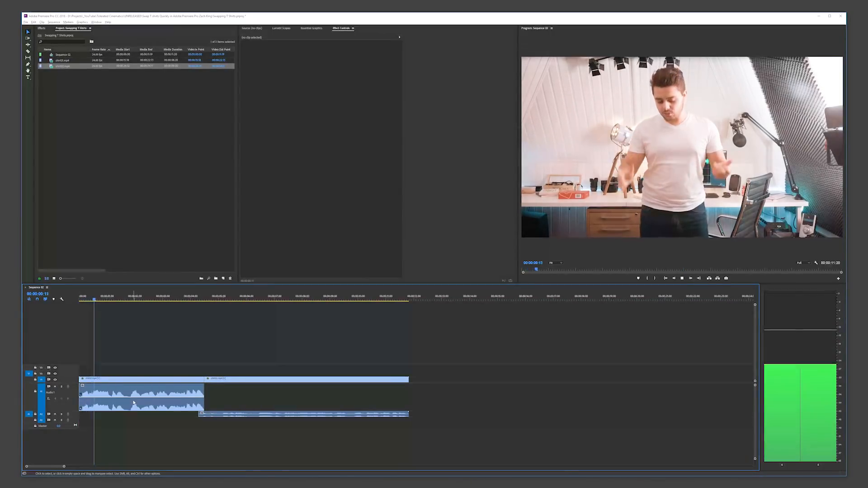
Play the sequence across the shirt-swap cut twice to review it
left_click(238, 296)
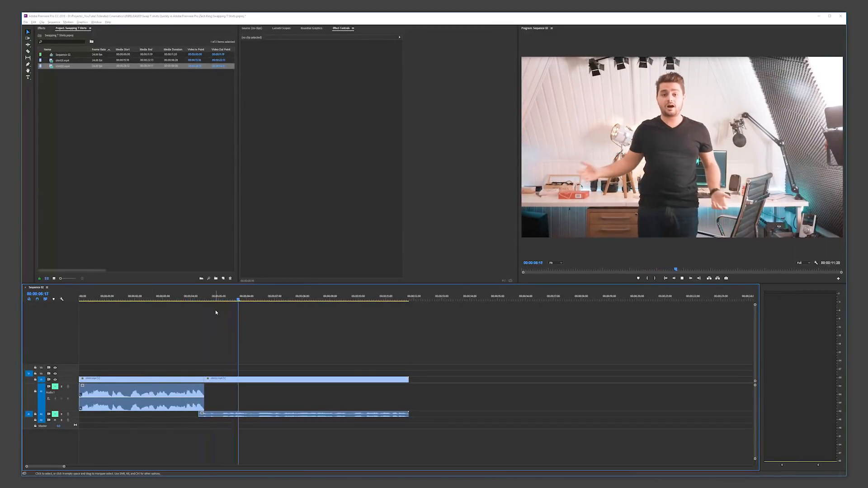
left_click(239, 296)
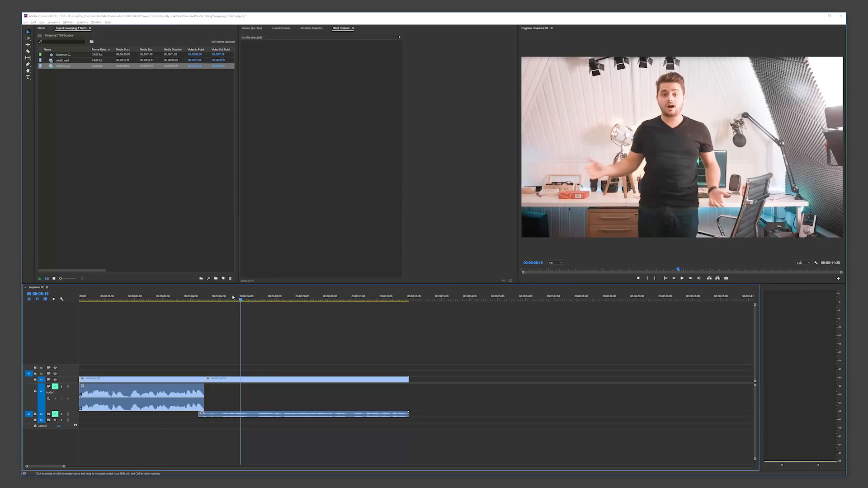
left_click(41, 28)
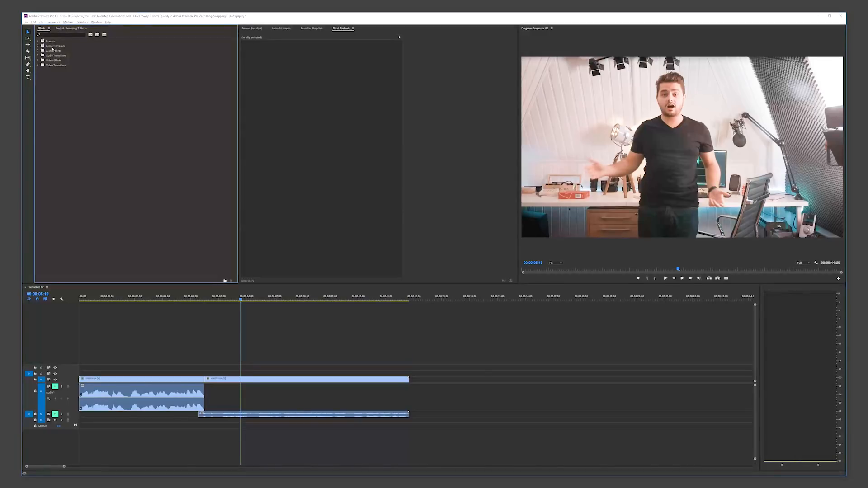
Select the TC_Camera Soft Shake preset under Presets > TC_Camera Shake Presets
left_click(38, 41)
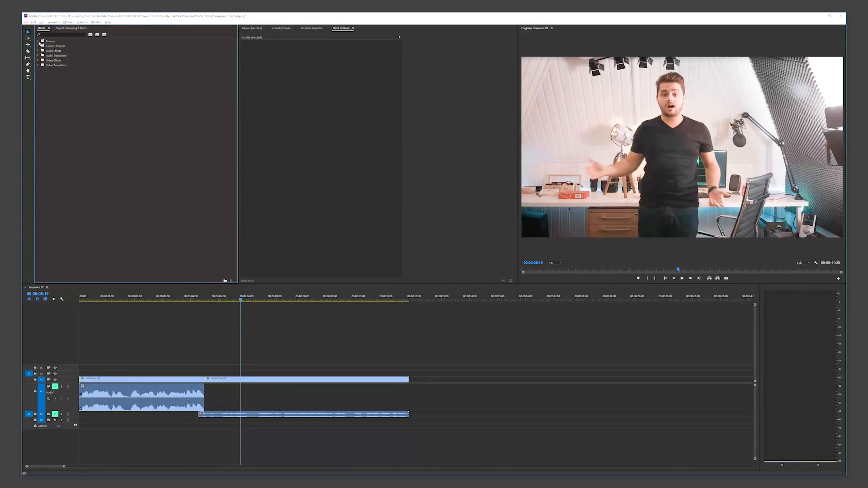
left_click(38, 41)
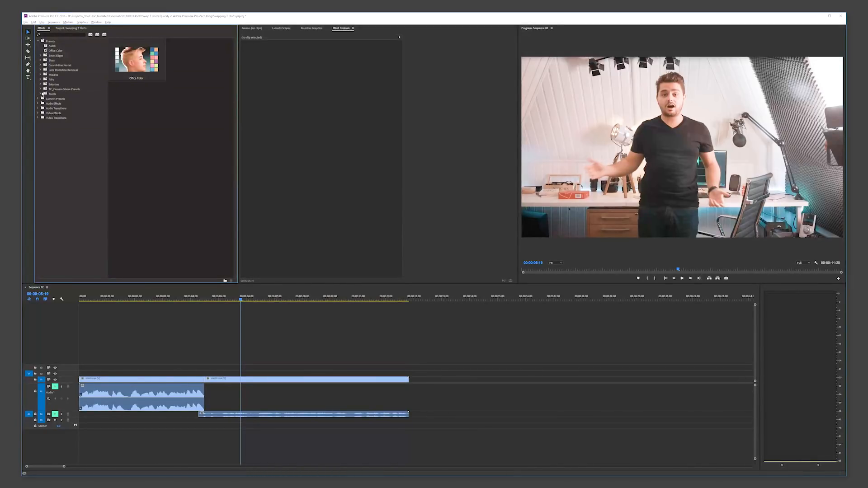
left_click(43, 89)
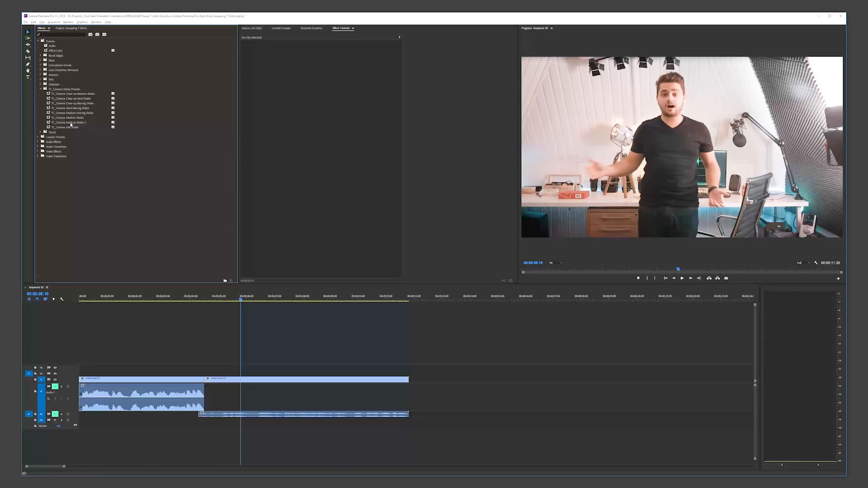
left_click(71, 127)
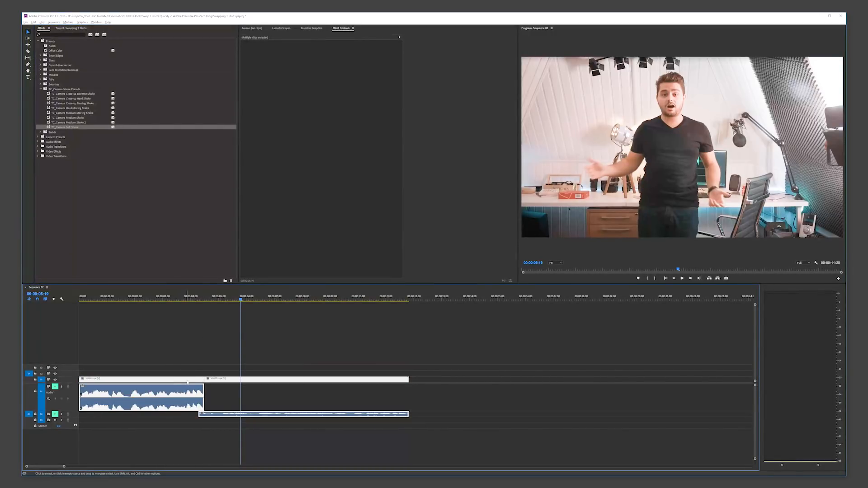
Nest both shirt video clips into one sequence, keeping the default nest name
right_click(187, 385)
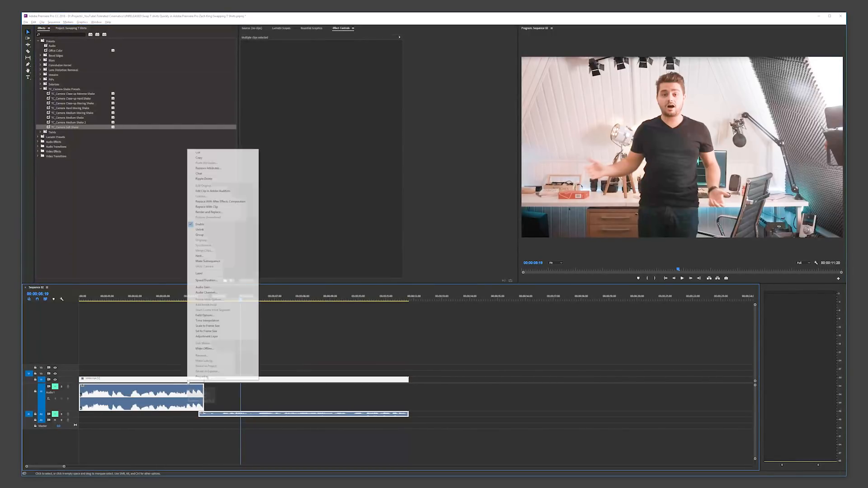
left_click(199, 255)
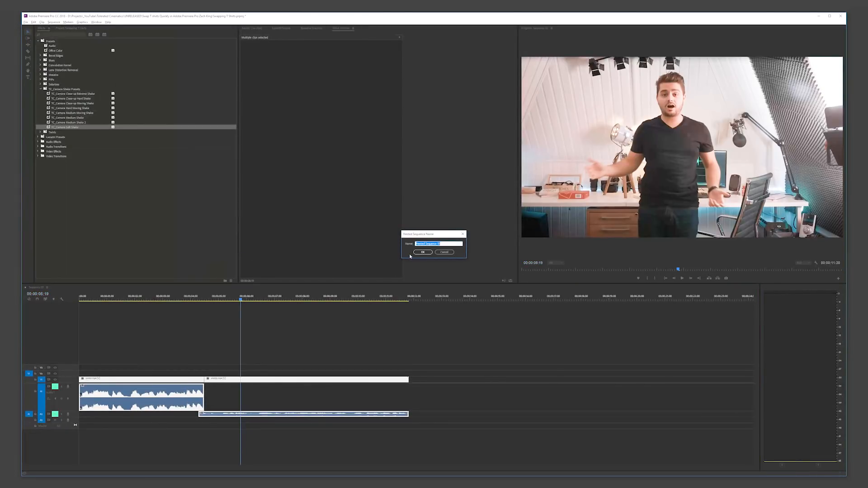
mouse_move(249, 375)
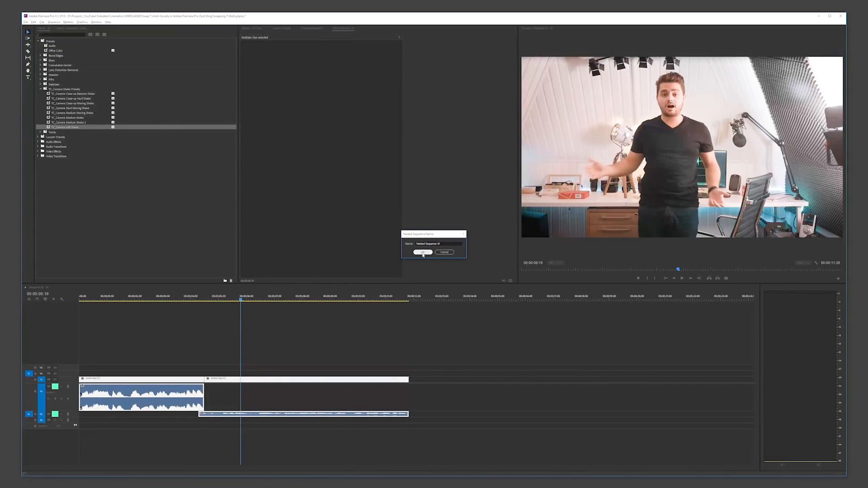
left_click(422, 252)
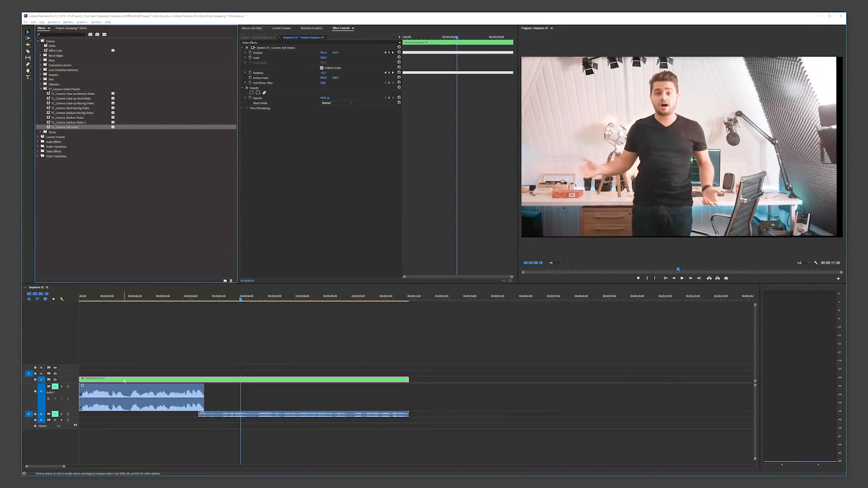
left_click(139, 348)
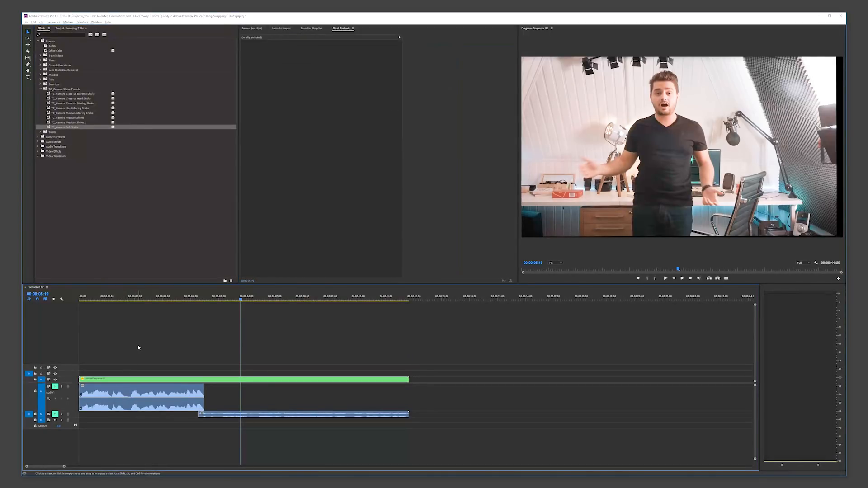